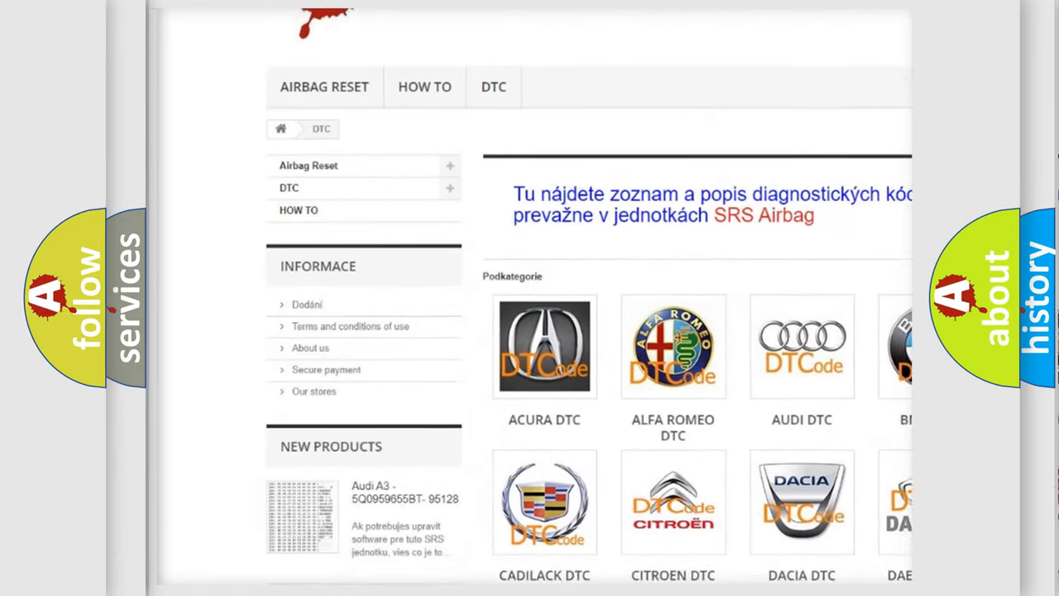
{"action": "scroll", "scroll_direction": "down", "scroll_amount": 3}
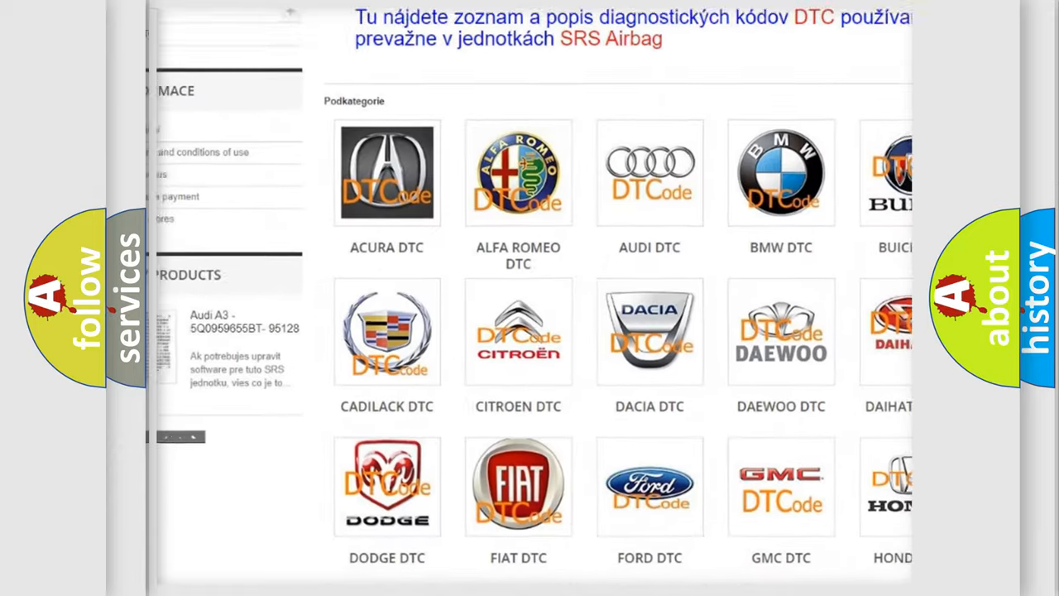